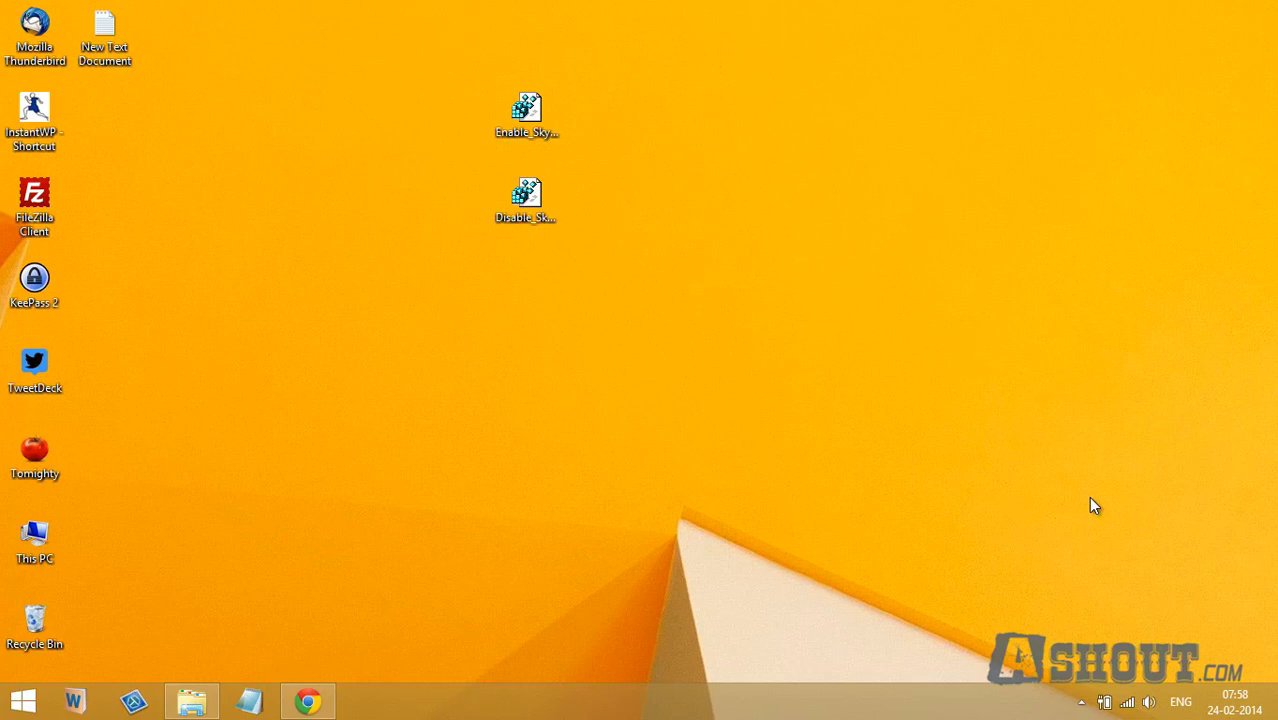
# Briefly view the SkyDrive folder window, then show the eightforums OneDrive integration tutorial in Chrome.
pyautogui.click(1084, 696)
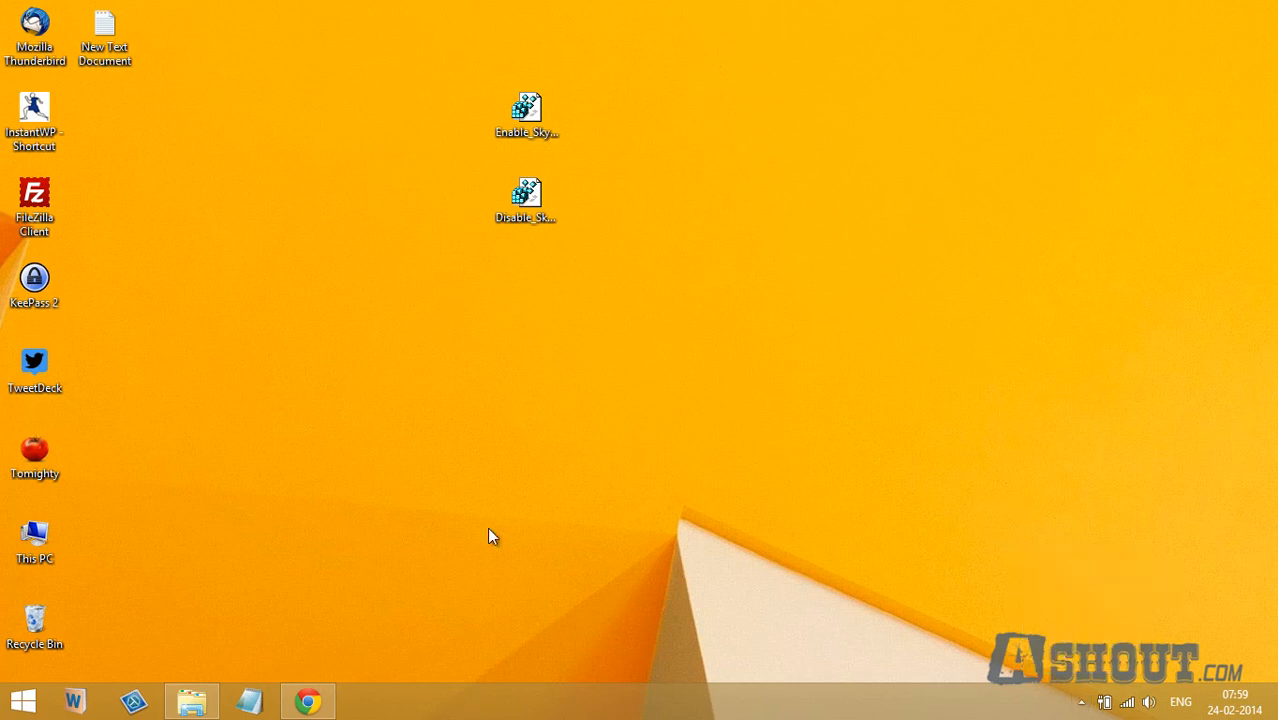
pyautogui.doubleClick(524, 190)
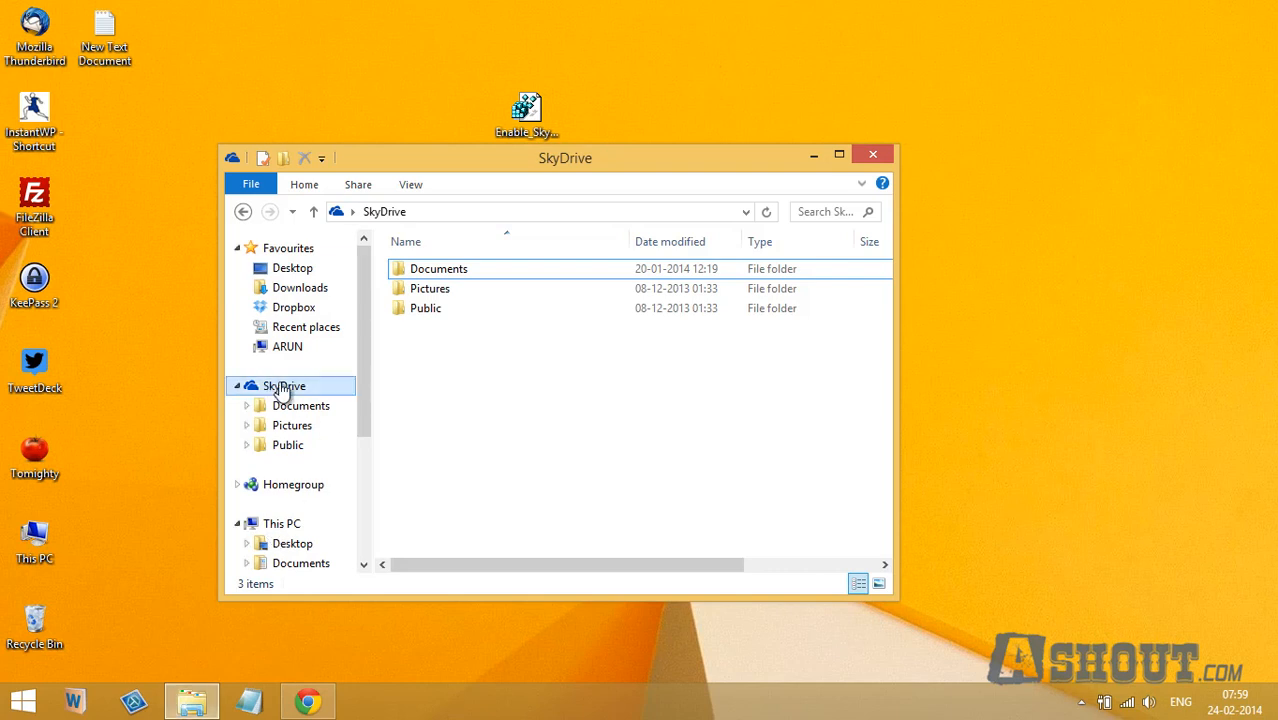
pyautogui.moveTo(298, 390)
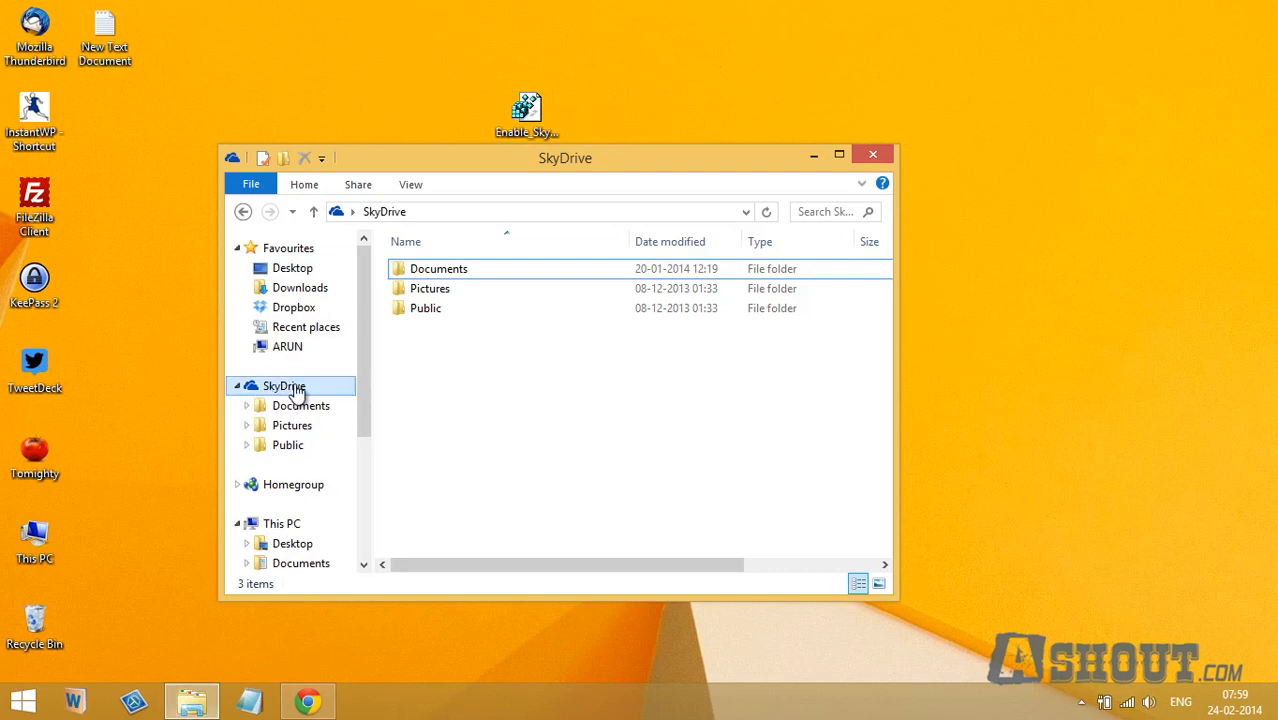
pyautogui.moveTo(320, 356)
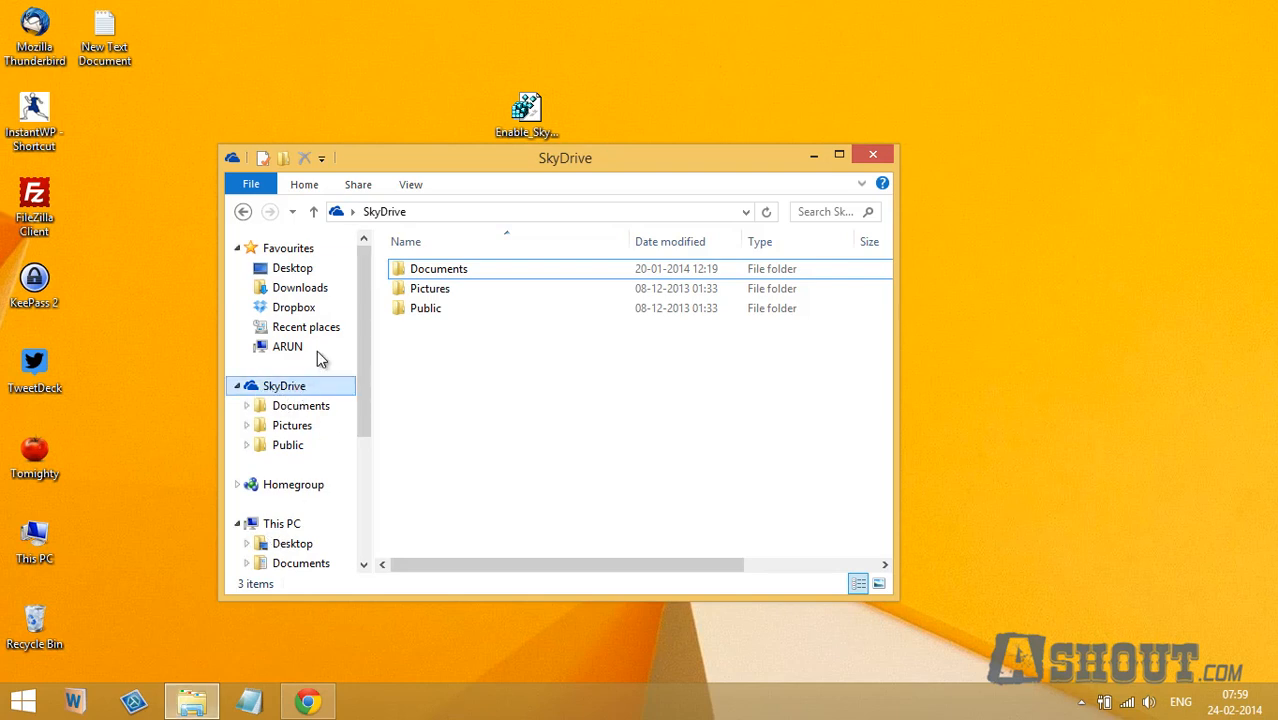
pyautogui.click(872, 152)
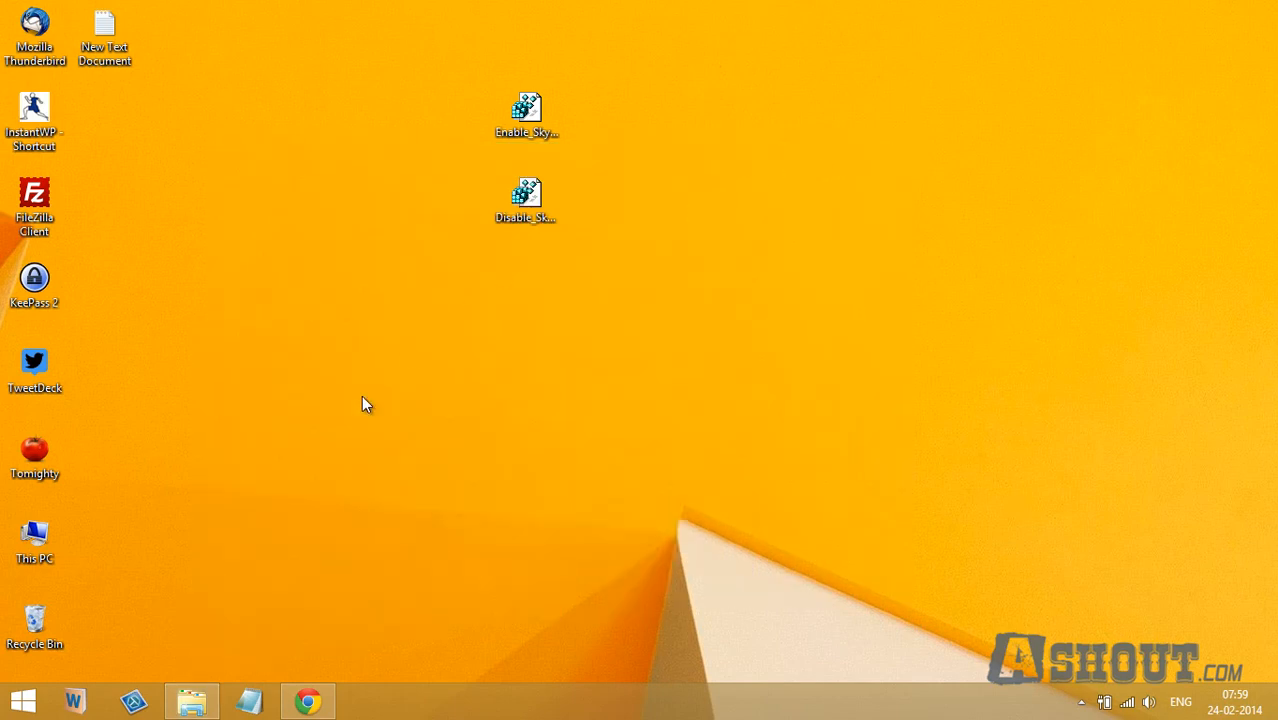
pyautogui.click(310, 700)
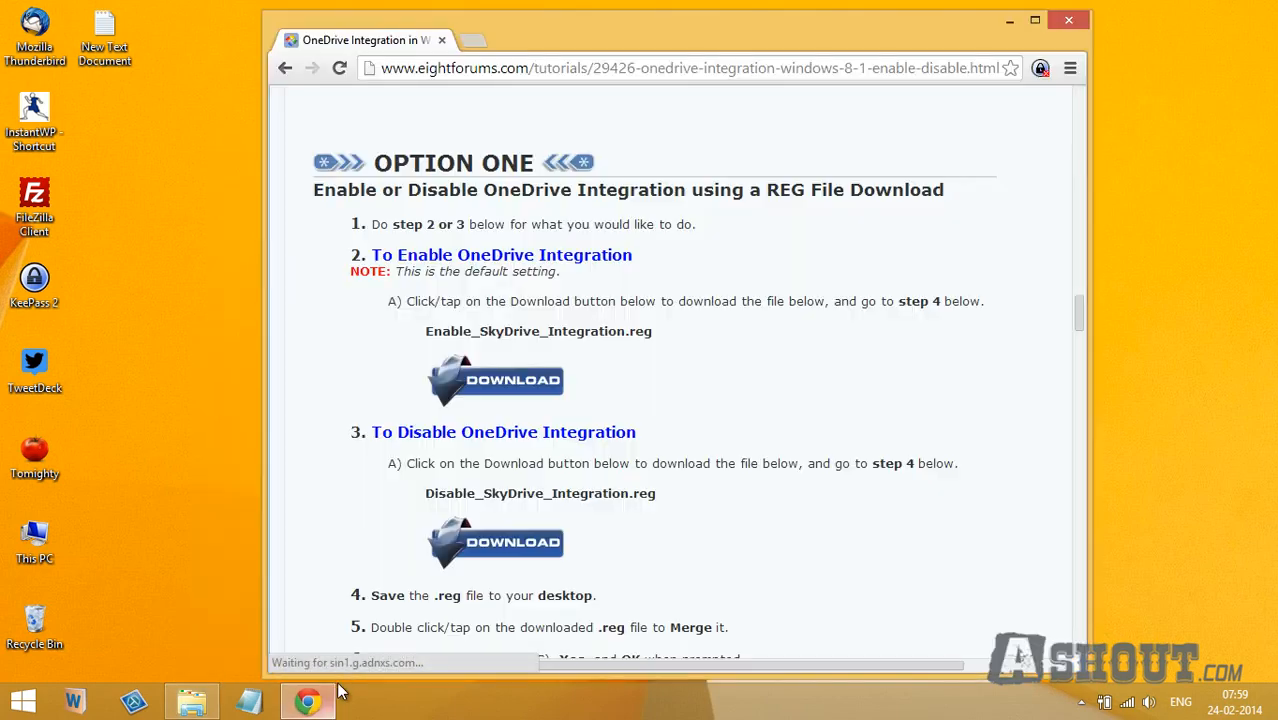
pyautogui.moveTo(476, 398)
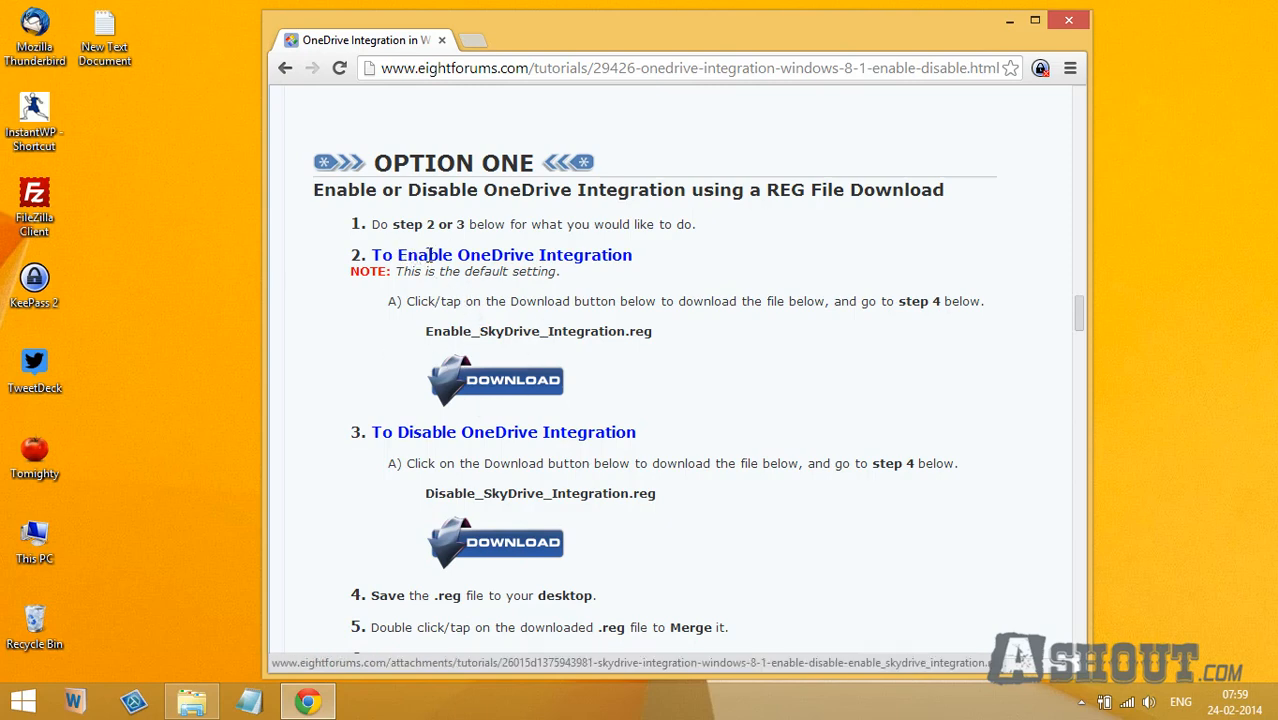
pyautogui.moveTo(400, 428)
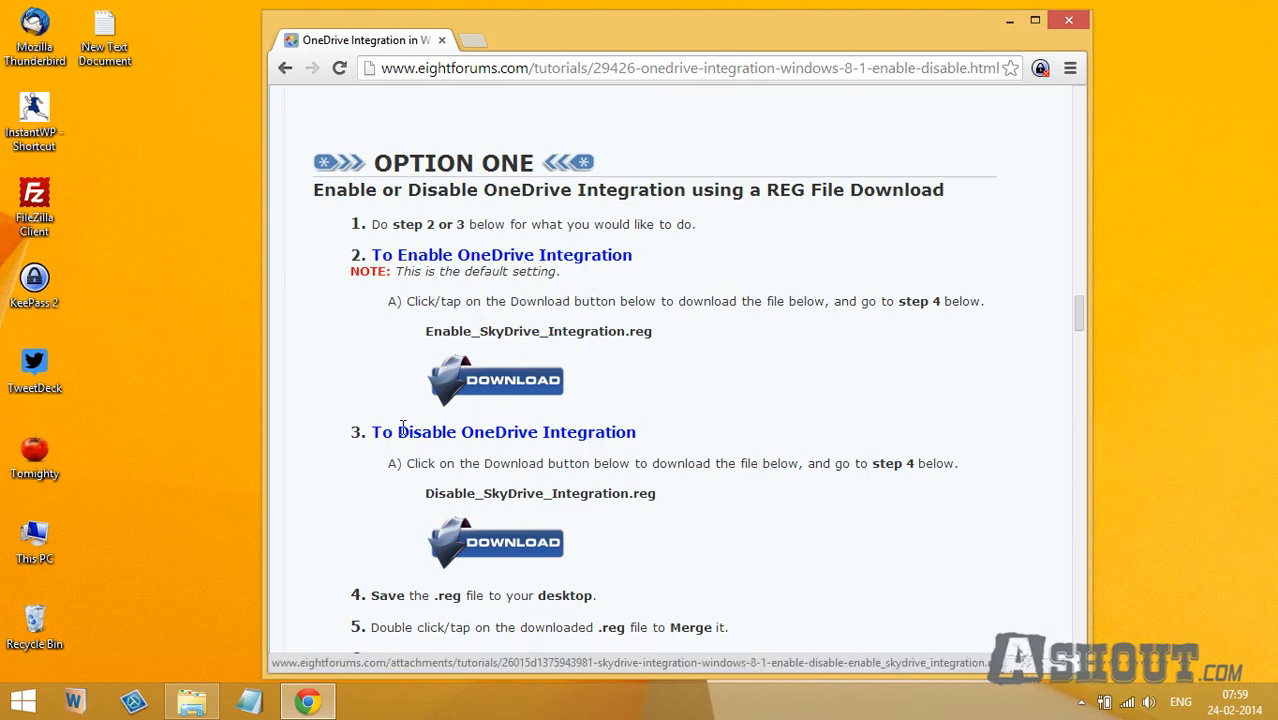
pyautogui.moveTo(592, 442)
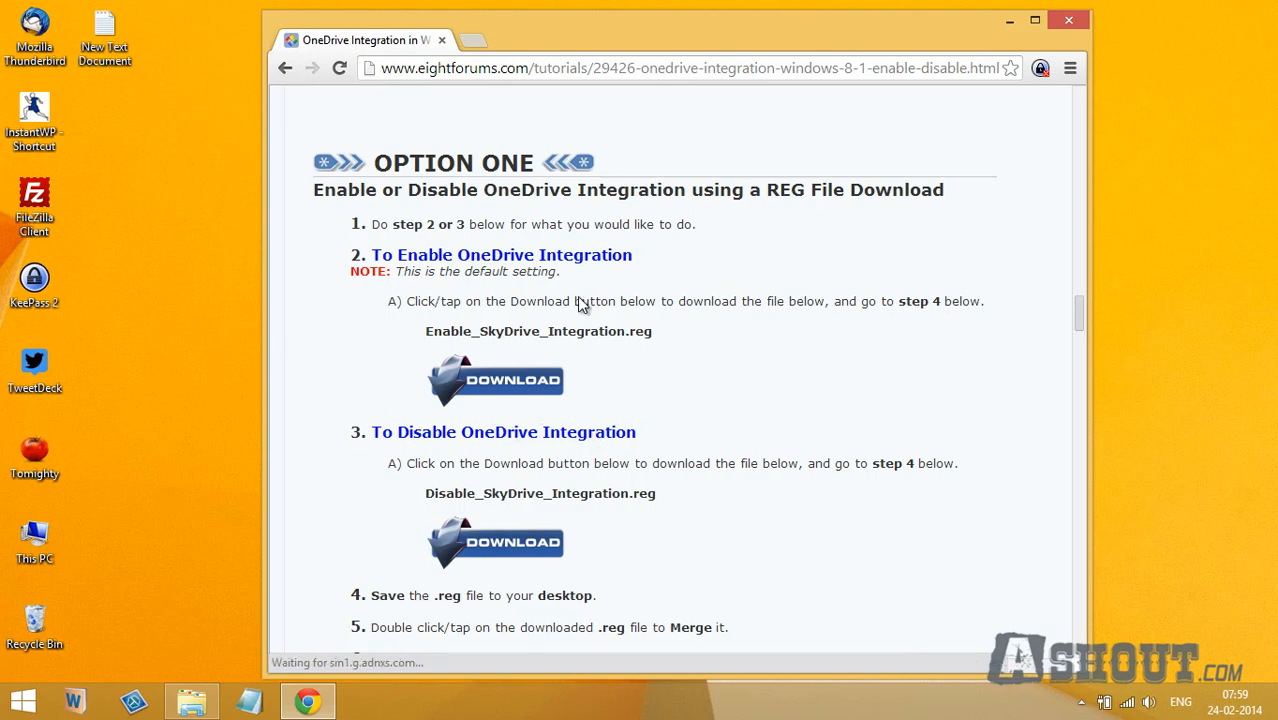
pyautogui.moveTo(972, 48)
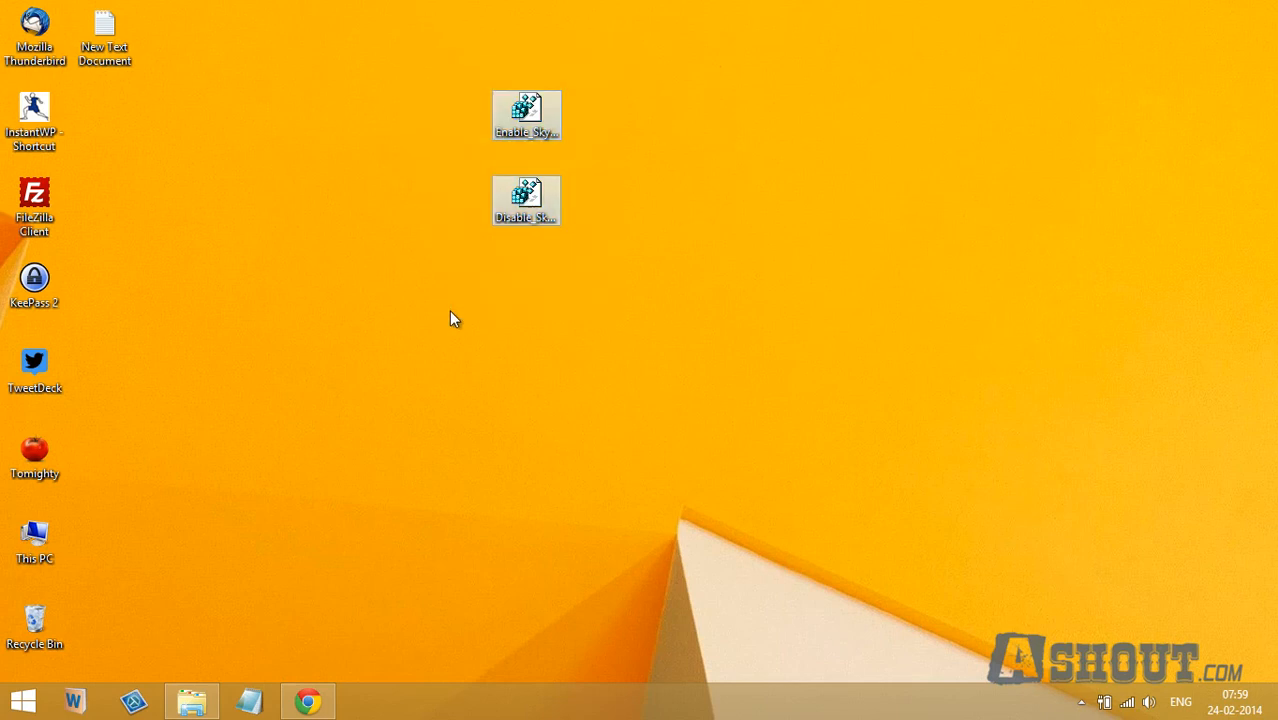
pyautogui.moveTo(450, 308)
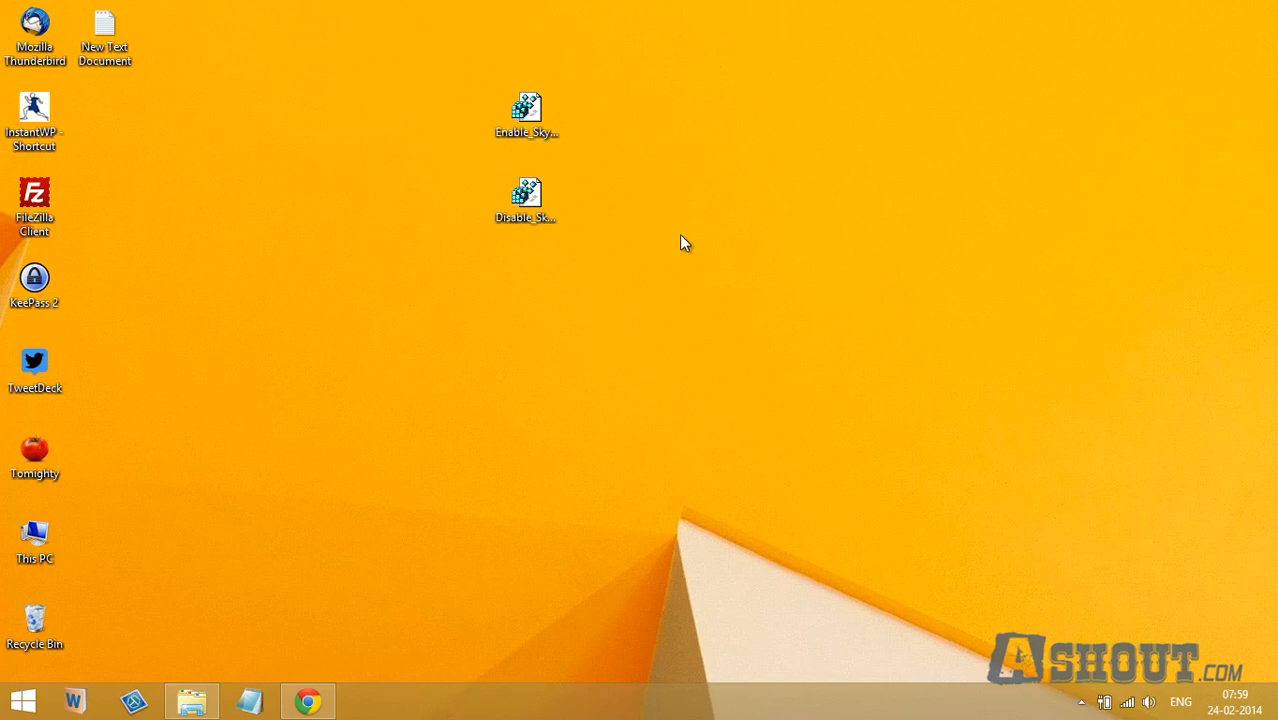
# Run Disable_SkyDrive_Integration.reg from the desktop, allowing it and confirming the registry merge.
pyautogui.click(524, 196)
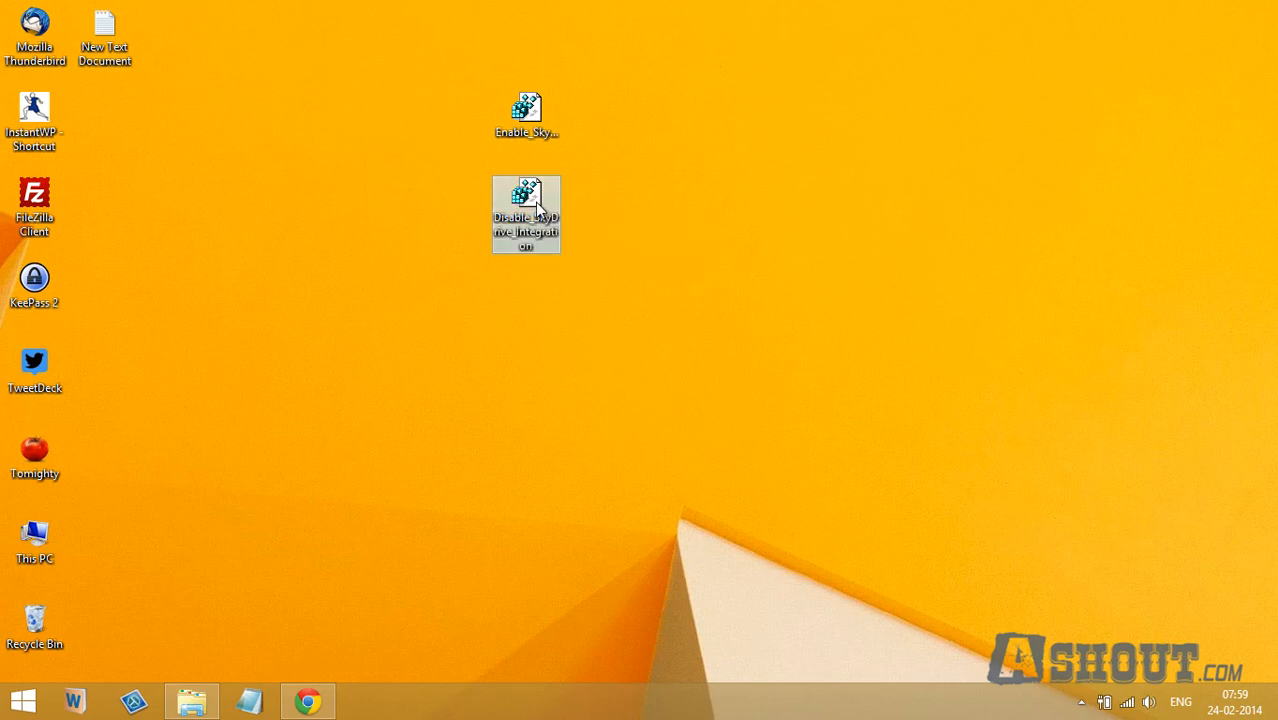
pyautogui.doubleClick(526, 200)
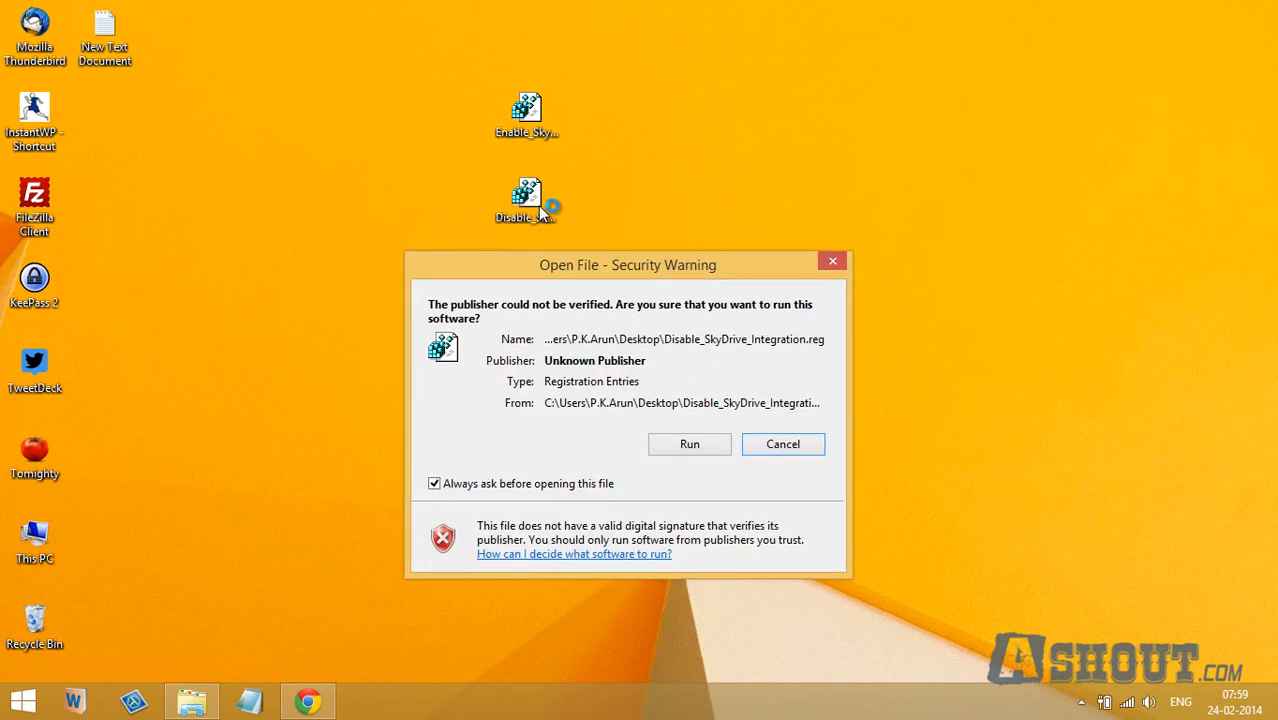
pyautogui.click(688, 444)
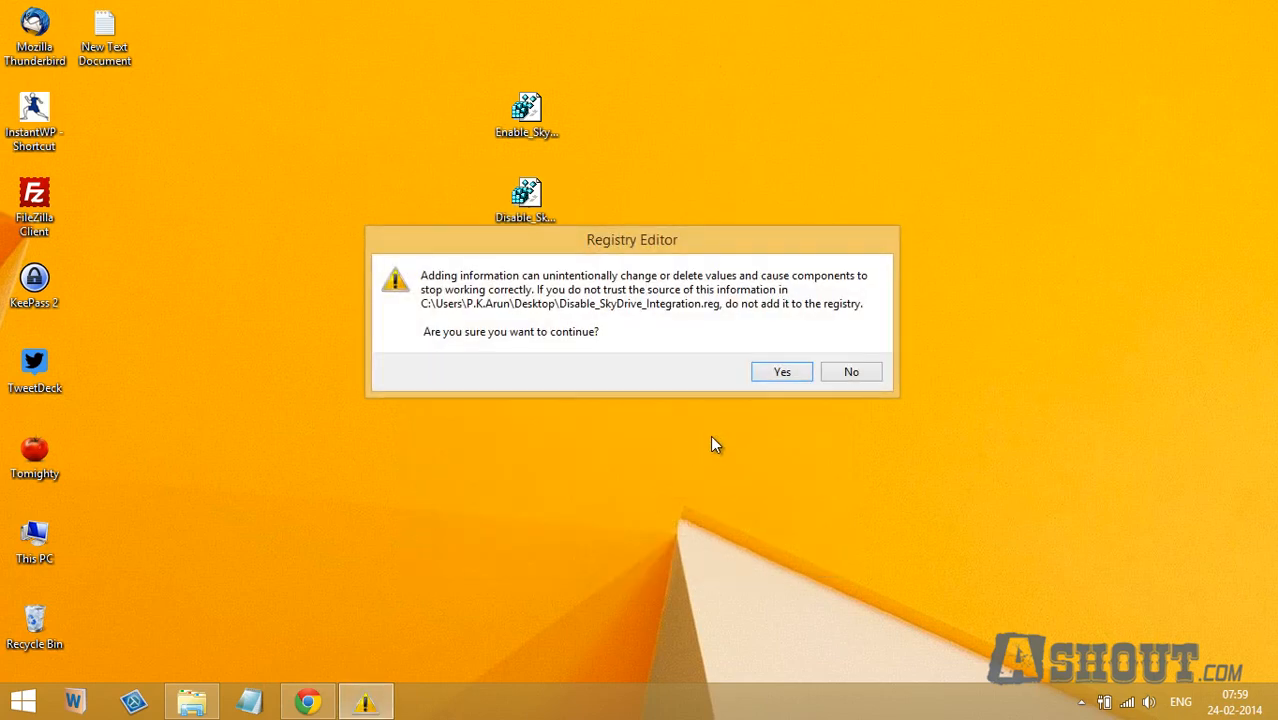
pyautogui.click(782, 370)
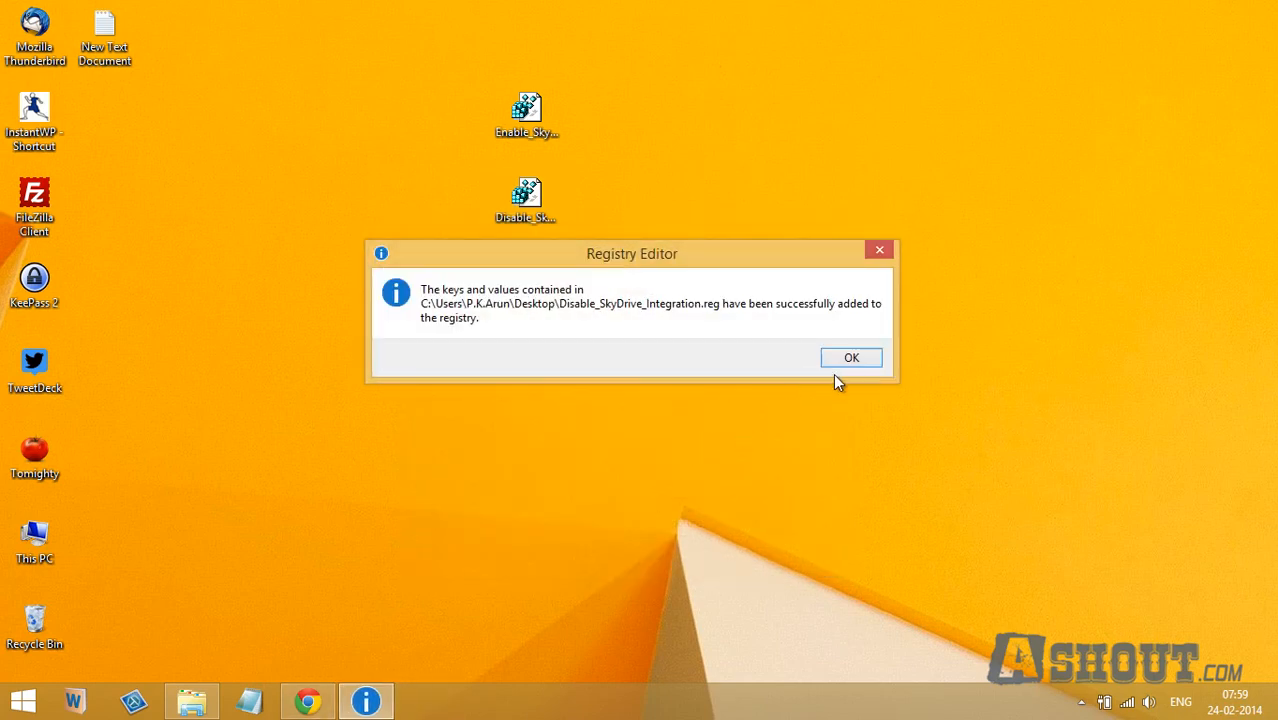
pyautogui.click(850, 356)
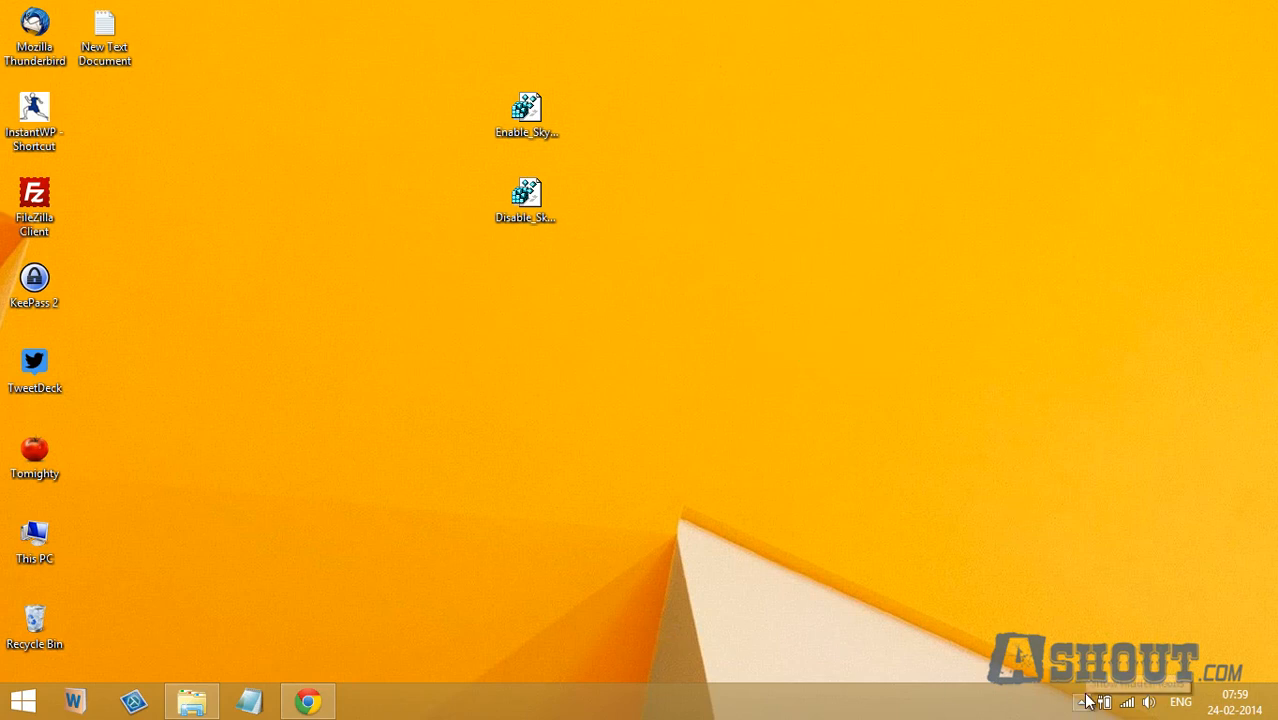
# Expand the hidden notification icons to check whether SkyDrive still runs in the tray.
pyautogui.click(1098, 700)
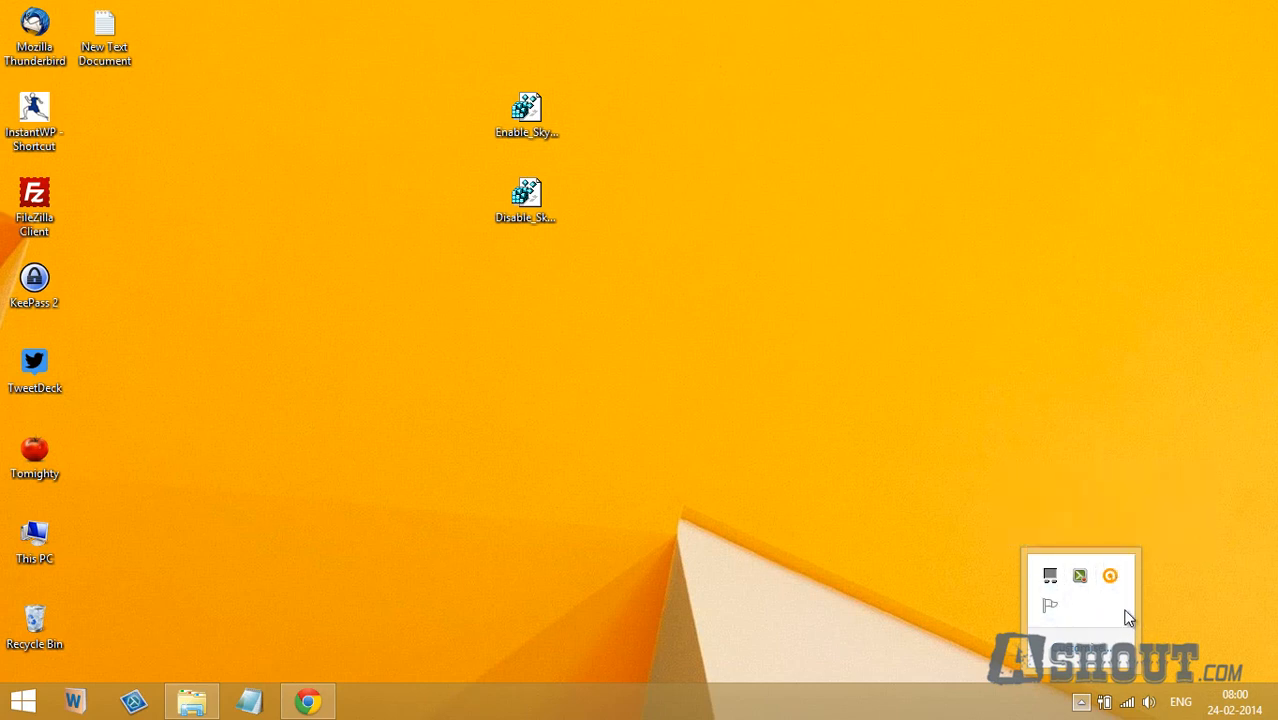
pyautogui.moveTo(1110, 596)
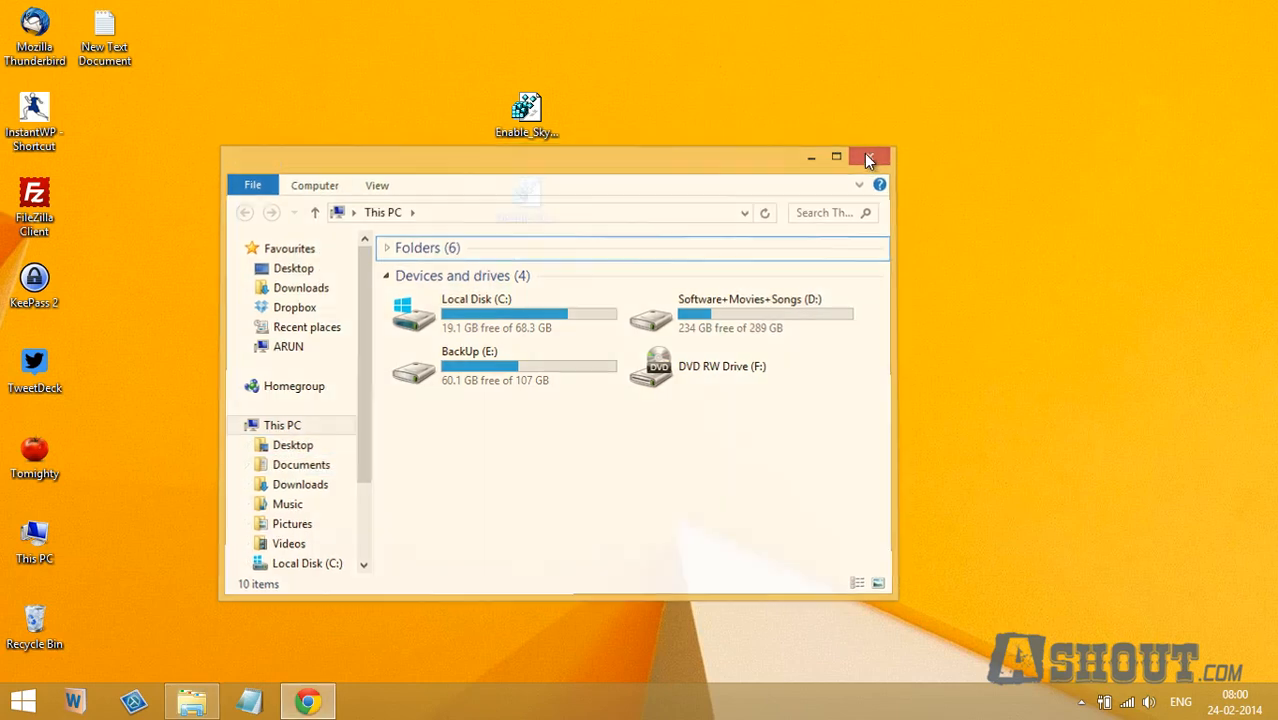
# Close the This PC window, leaving the desktop with both SkyDrive registry files.
pyautogui.click(868, 158)
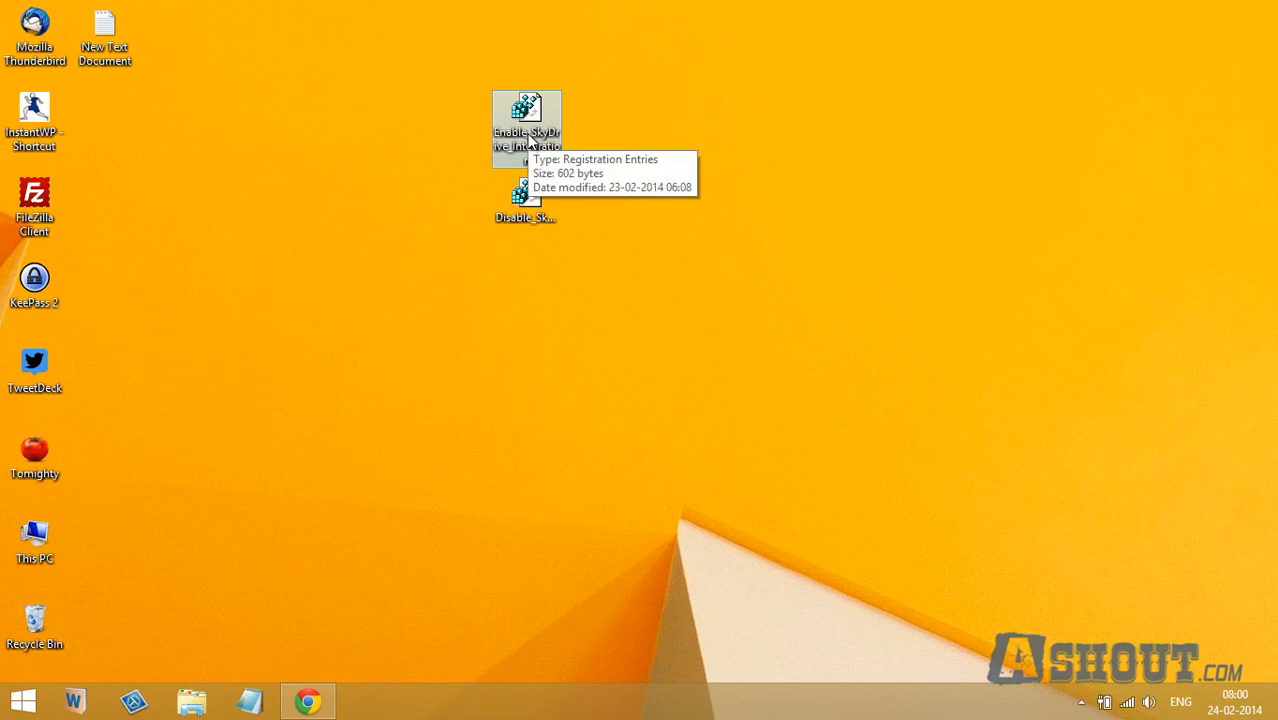
pyautogui.moveTo(680, 268)
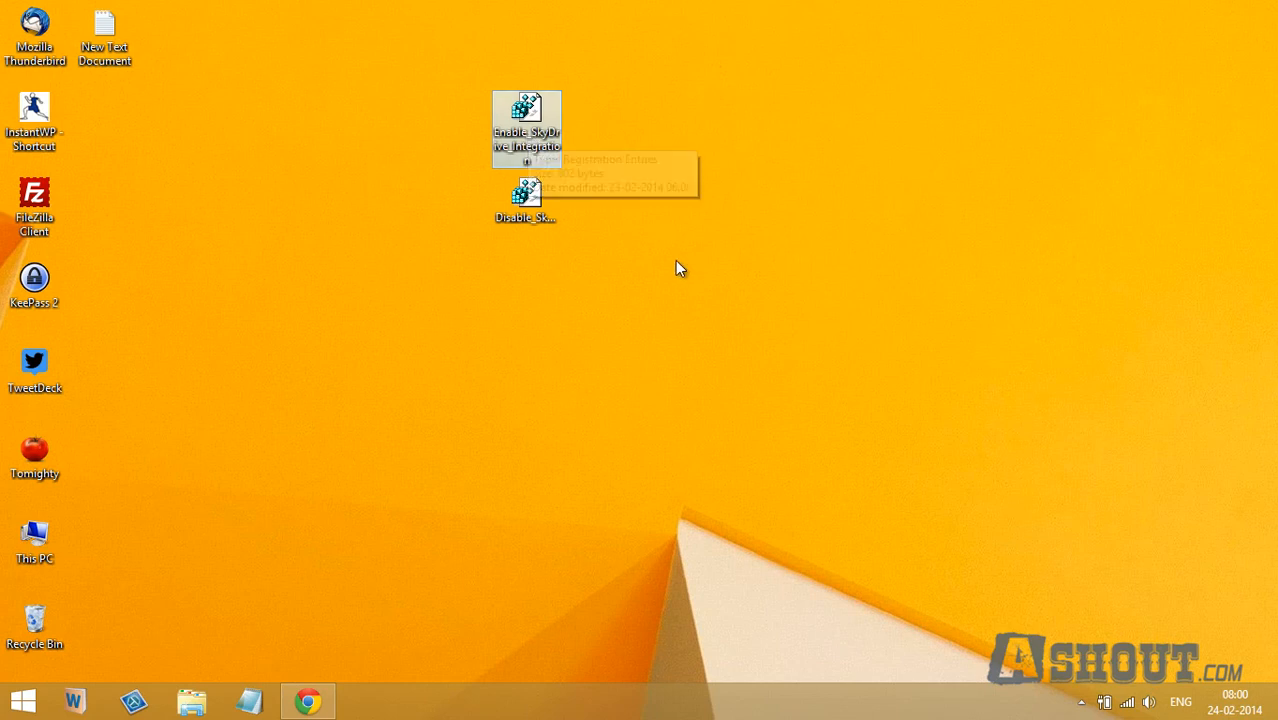
pyautogui.moveTo(680, 268)
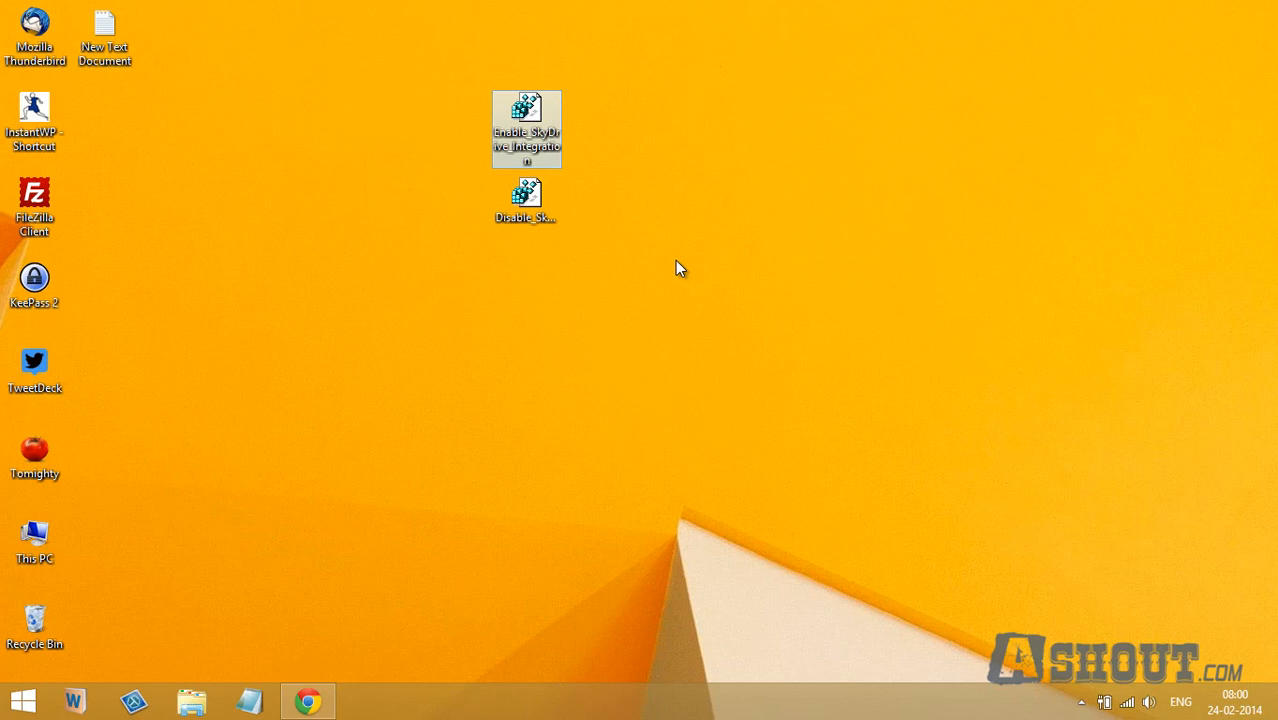